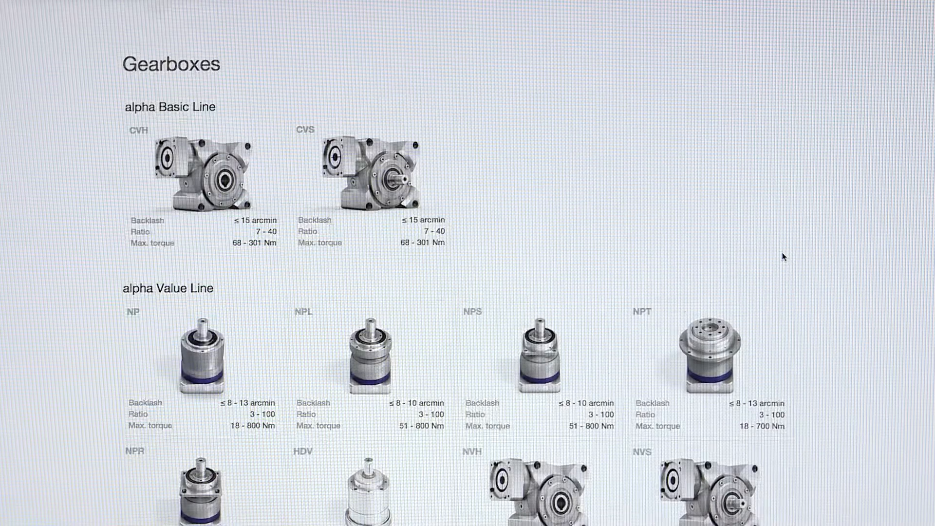
Change the catalogue language to Español.
scroll("down", 3)
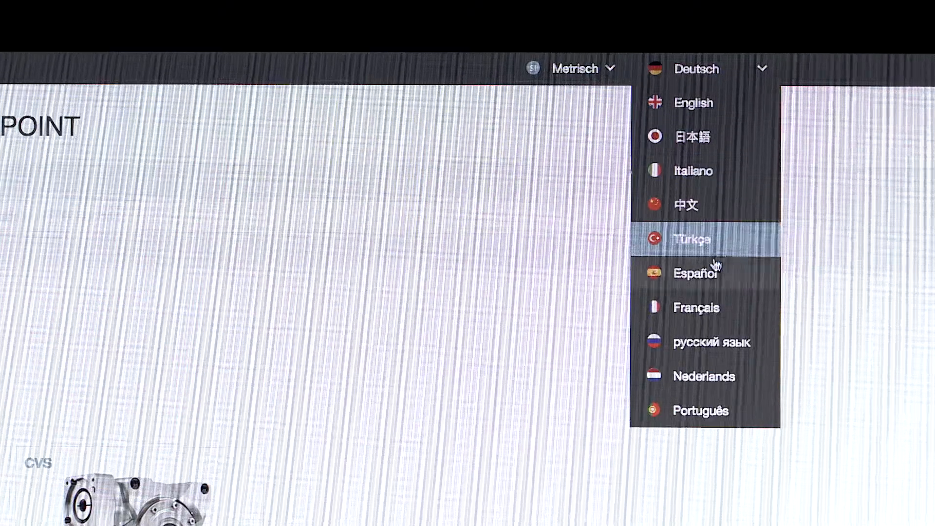
left_click(696, 273)
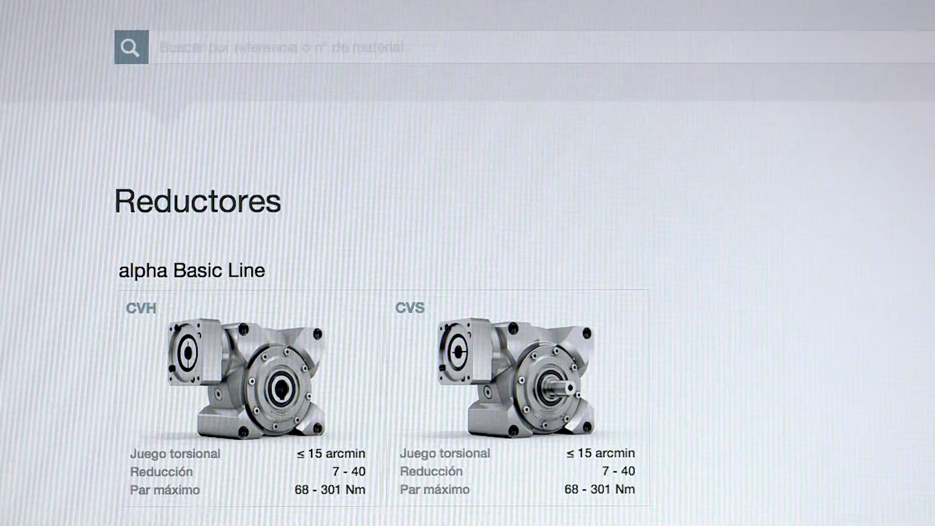
scroll("down", 3)
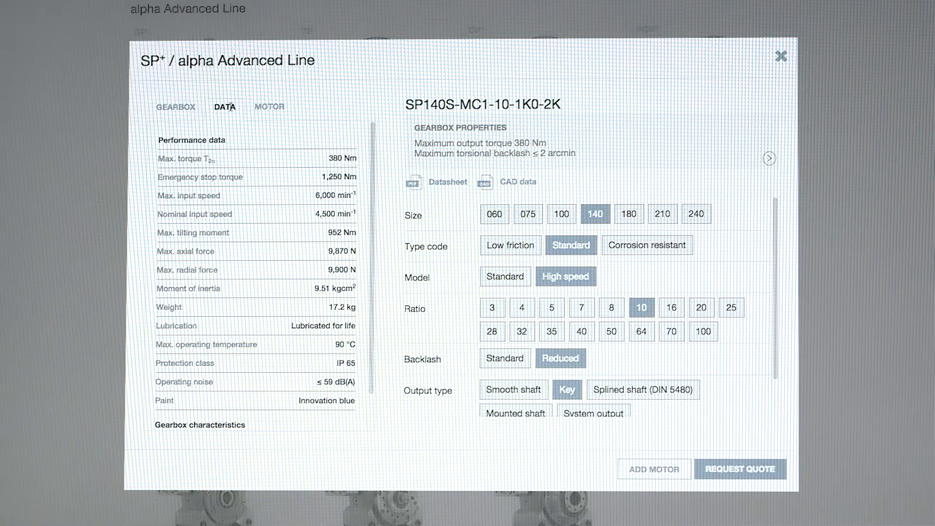
Try gearbox sizes 180 and 100, return to 140, and send the CAD data request.
left_click(628, 213)
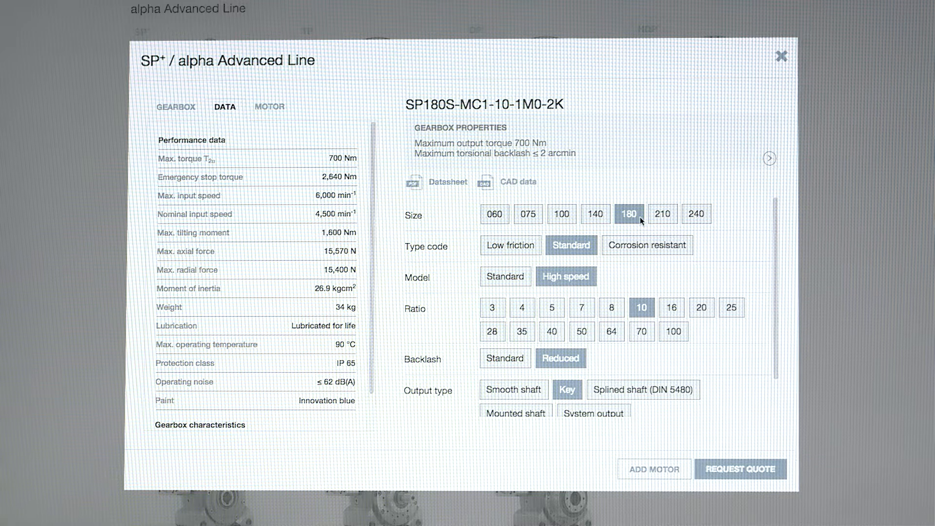
left_click(560, 213)
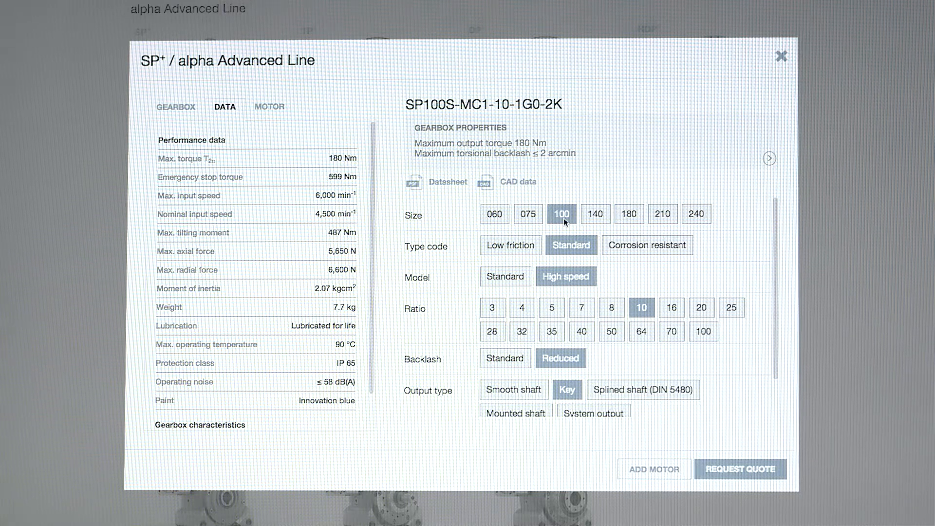
left_click(594, 214)
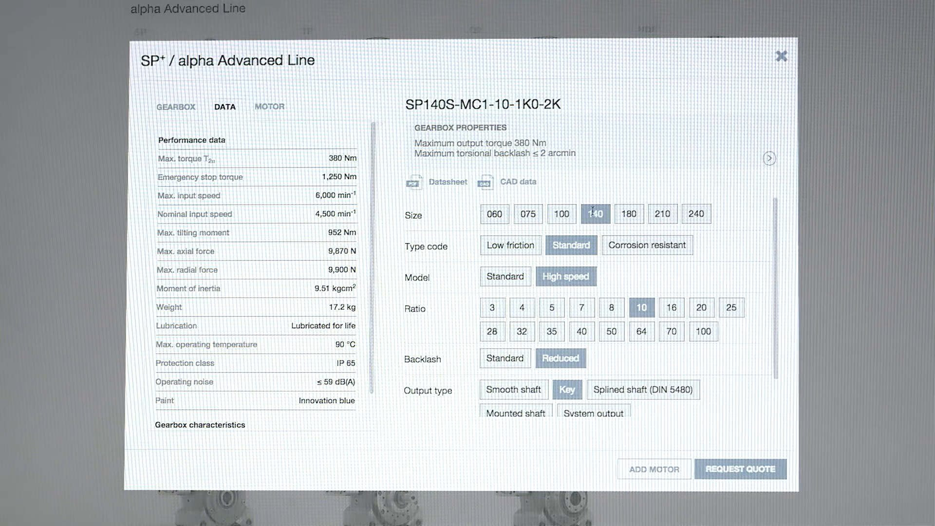
left_click(486, 181)
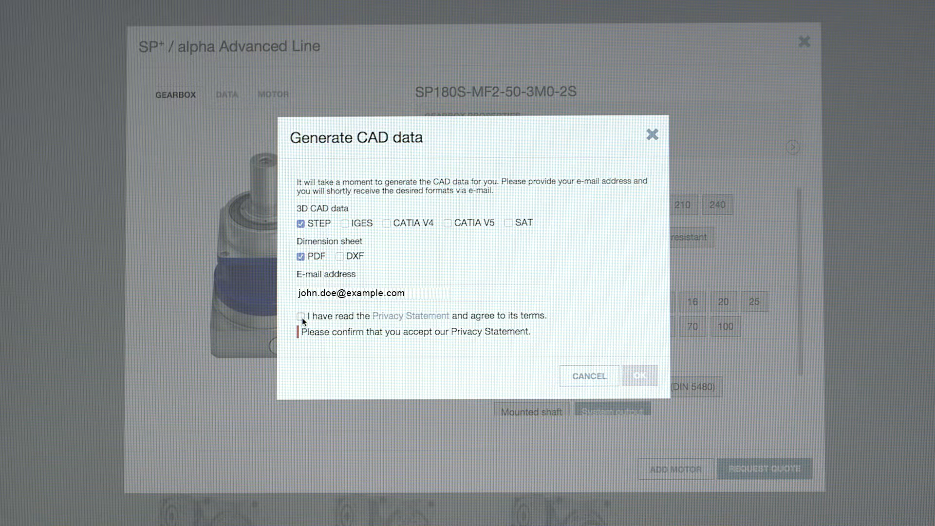
left_click(639, 375)
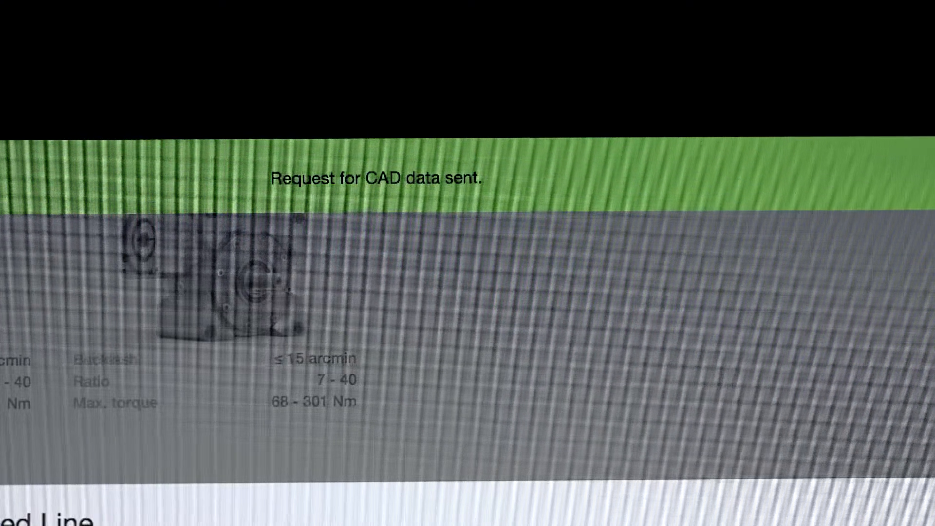